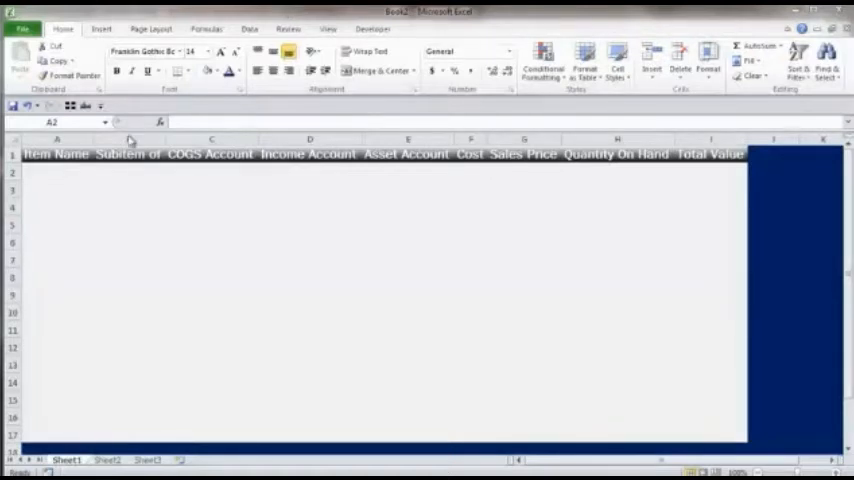
Step: Review the Item Name, Subitem of, Income Account, sales price and quantity columns
{"action": "left_click", "coordinate": [57, 154]}
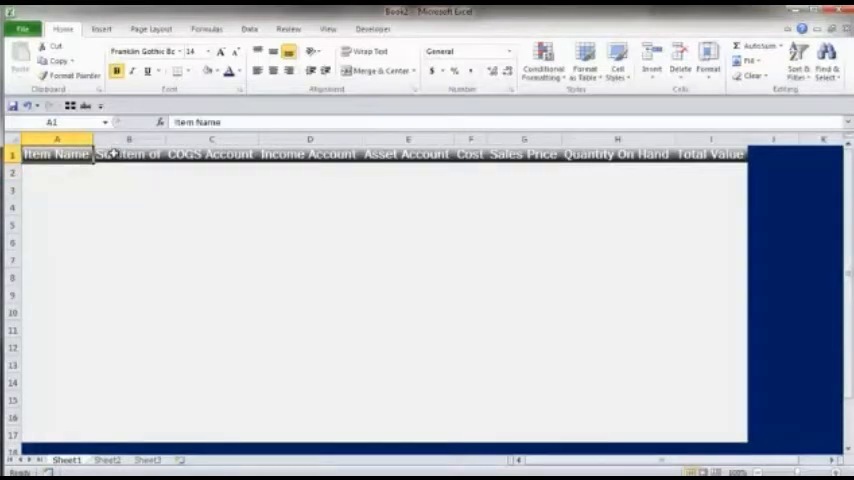
{"action": "left_click", "coordinate": [128, 154]}
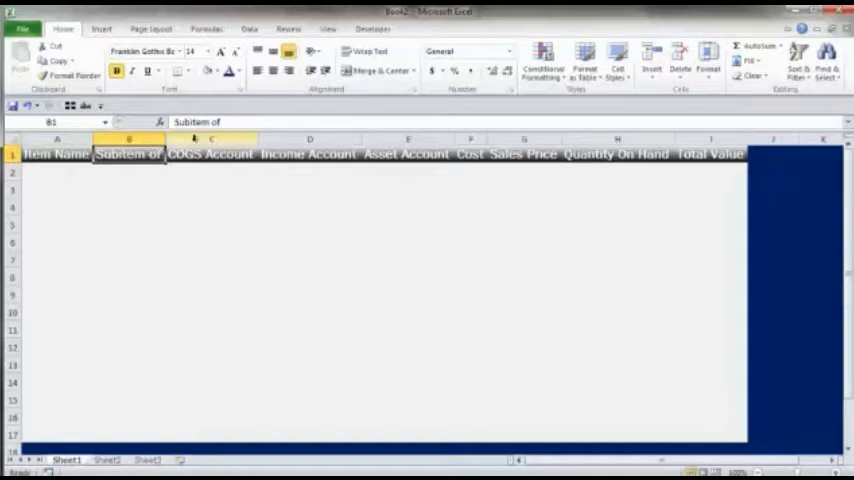
{"action": "left_click", "coordinate": [211, 154]}
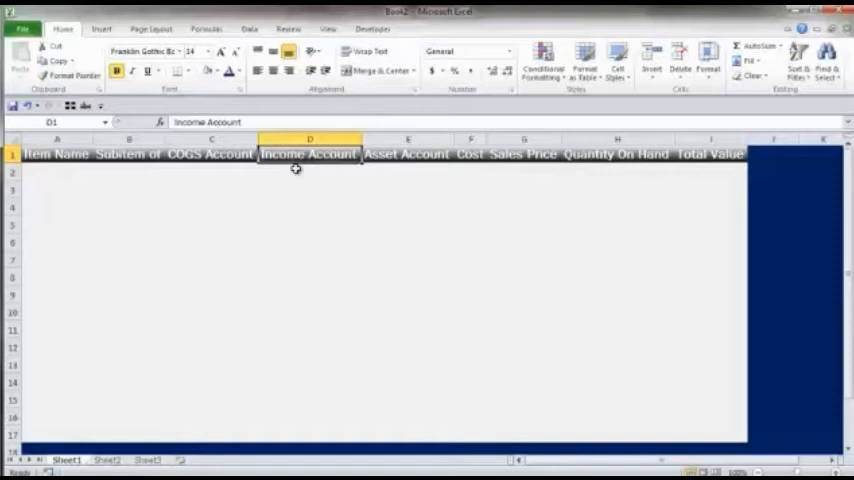
{"action": "left_click", "coordinate": [408, 154]}
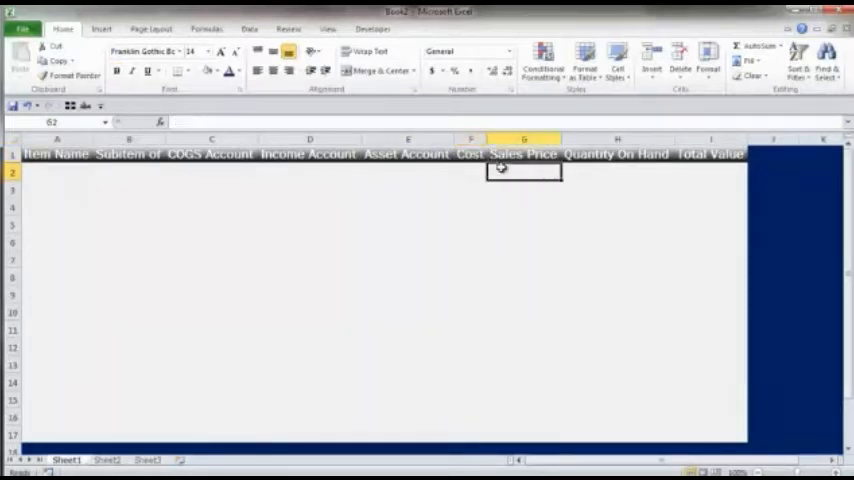
{"action": "left_click", "coordinate": [616, 171]}
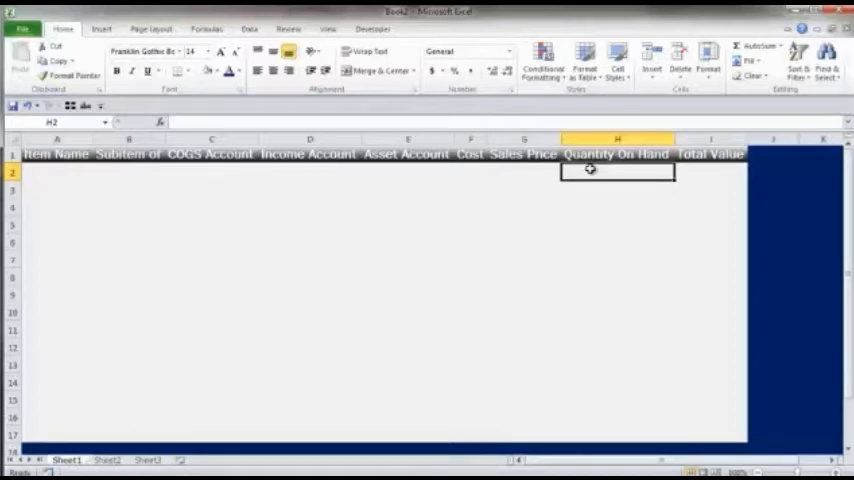
Step: Enter =F2*H2 in the row 2 Total Value cell and copy it down the column
{"action": "left_click", "coordinate": [710, 170]}
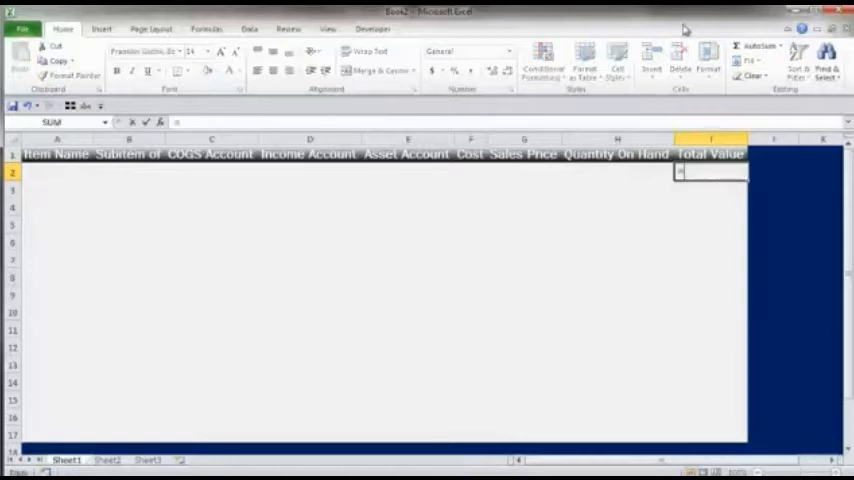
{"action": "type", "text": "=F2"}
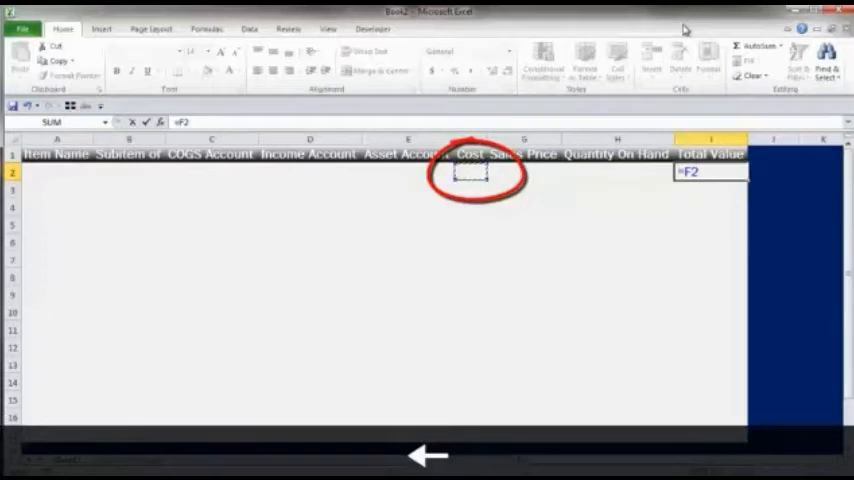
{"action": "type", "text": "*"}
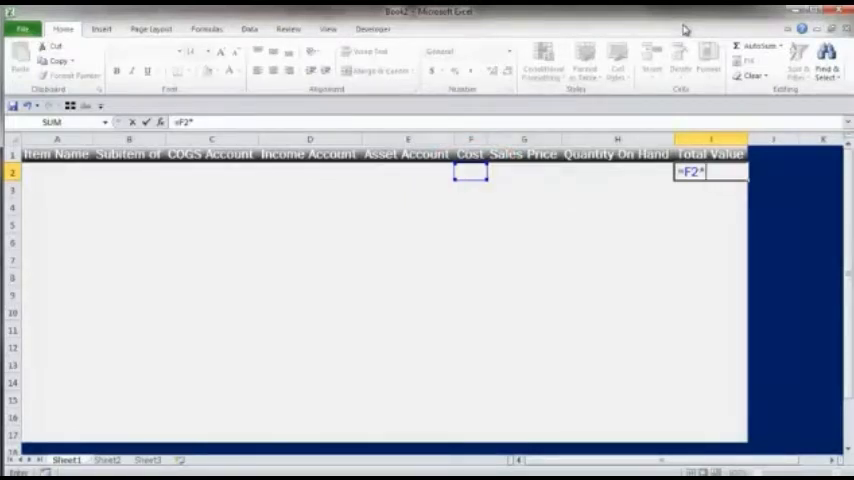
{"action": "left_click", "coordinate": [617, 171]}
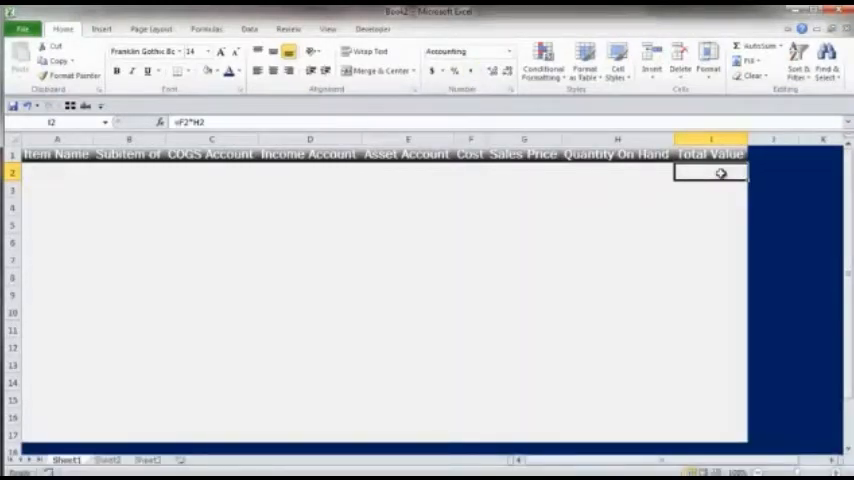
{"action": "key", "text": "ctrl+c"}
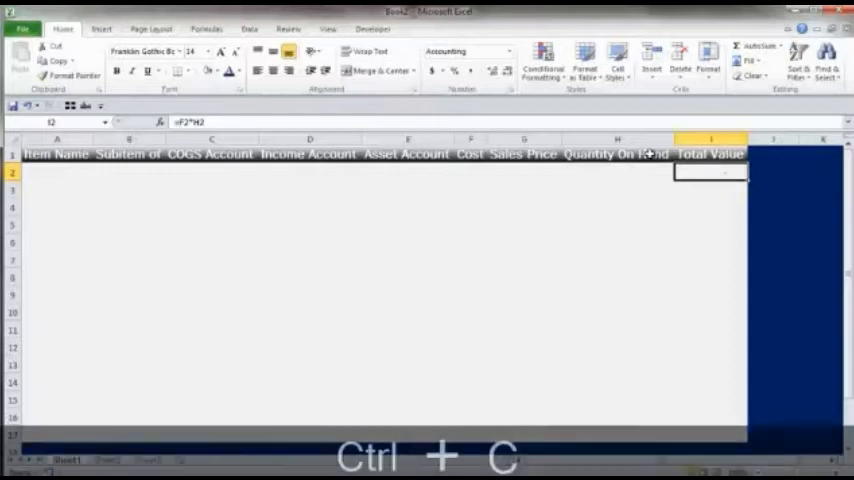
{"action": "key", "text": "shift+down"}
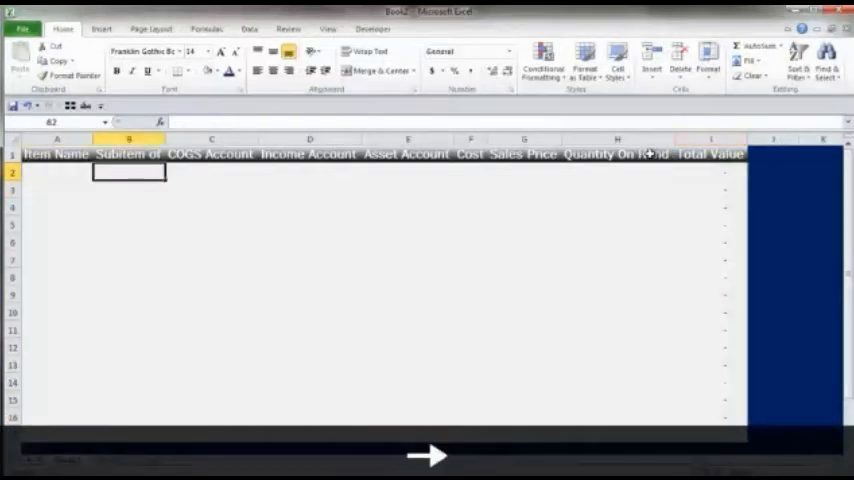
{"action": "left_click", "coordinate": [57, 172]}
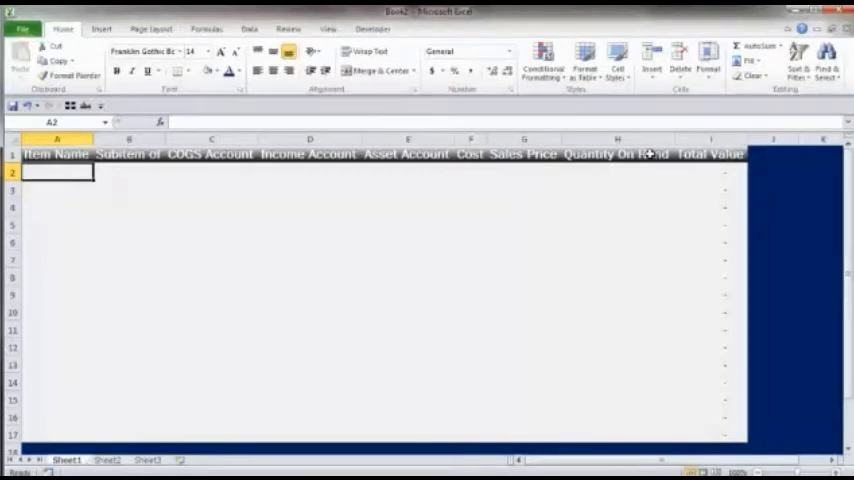
{"action": "key", "text": "ctrl+Down"}
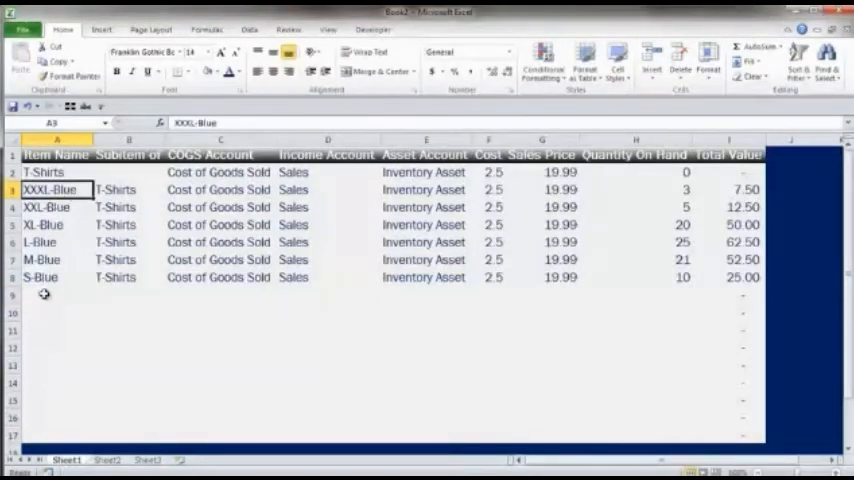
{"action": "left_click", "coordinate": [56, 294]}
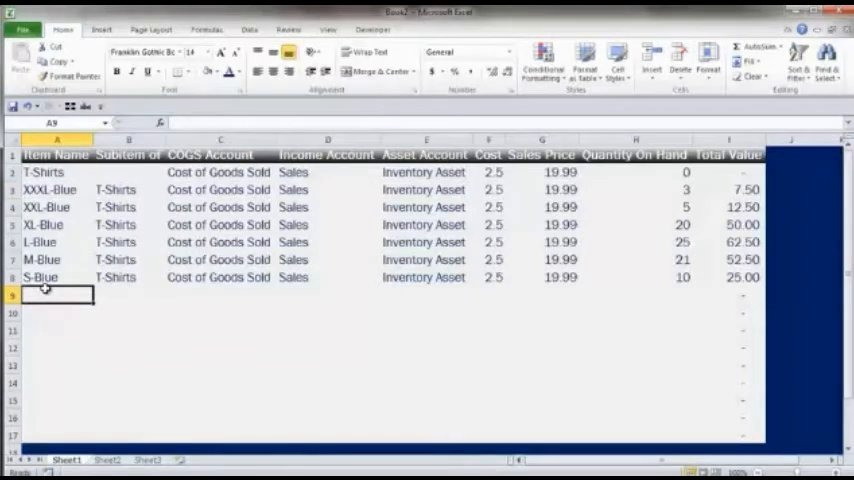
{"action": "mouse_move", "coordinate": [72, 243]}
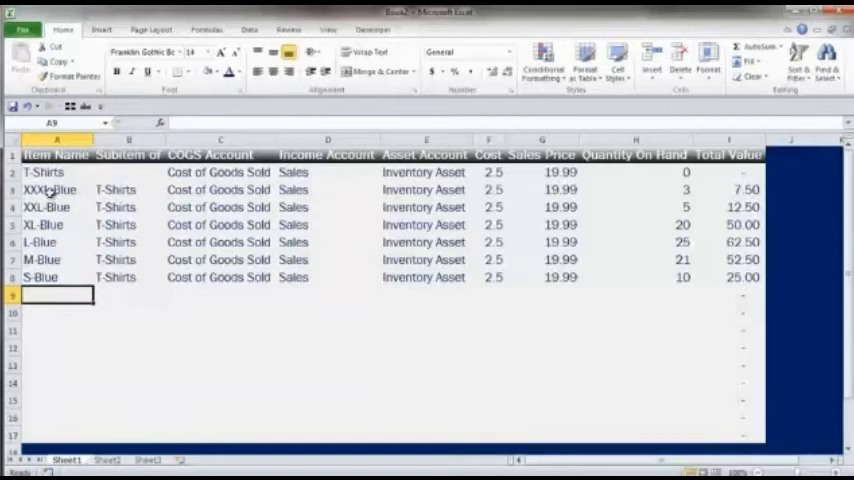
{"action": "left_click", "coordinate": [56, 189]}
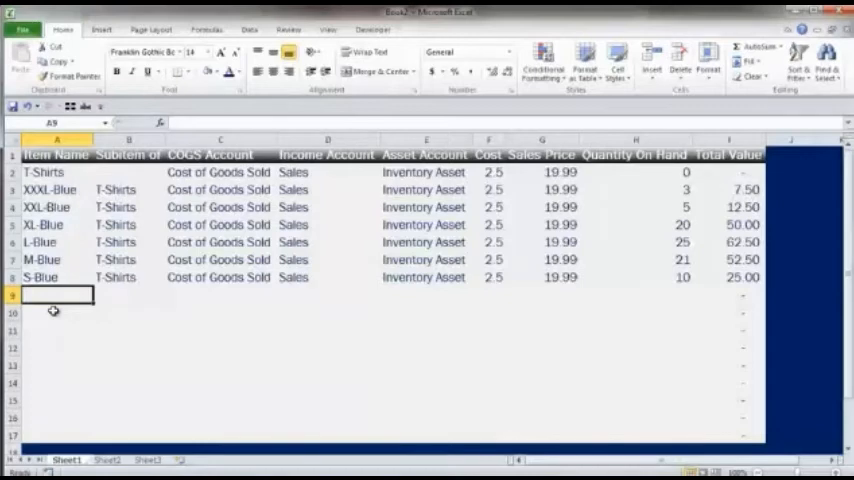
Step: Switch to QuickBooks and open Add/Edit Multiple List Entries from the Lists menu
{"action": "key", "text": "alt+tab"}
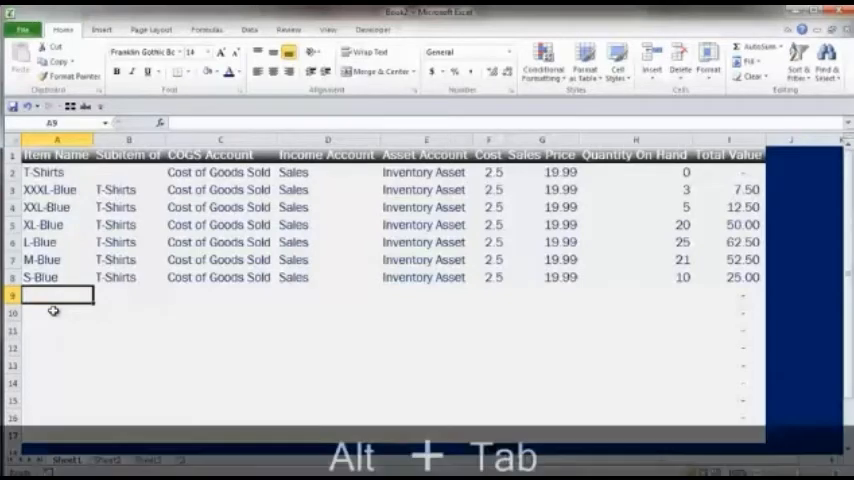
{"action": "key", "text": "alt+tab"}
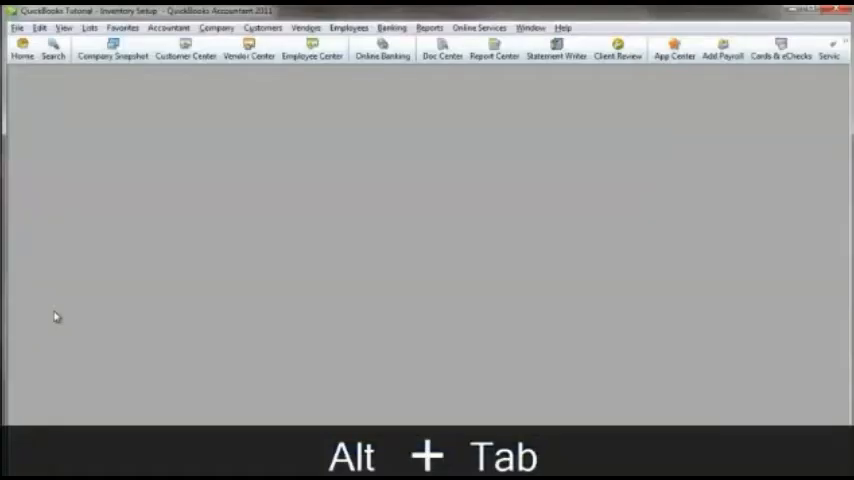
{"action": "key", "text": "alt+tab"}
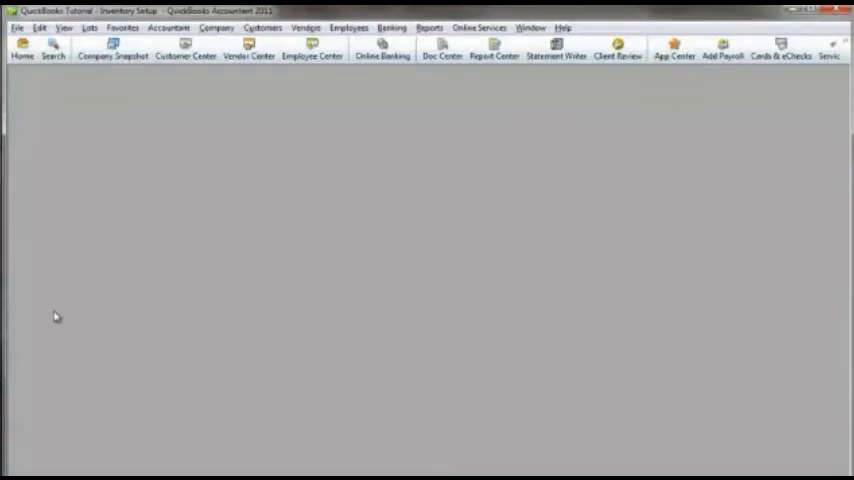
{"action": "left_click", "coordinate": [90, 27]}
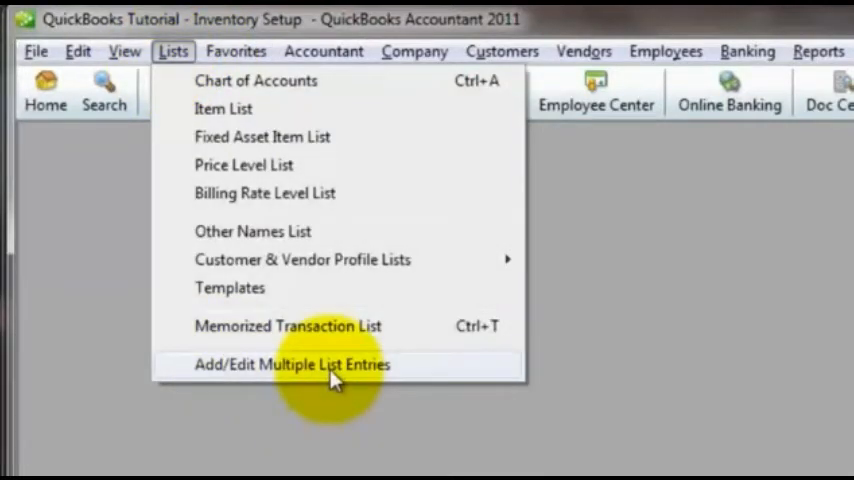
{"action": "left_click", "coordinate": [292, 364]}
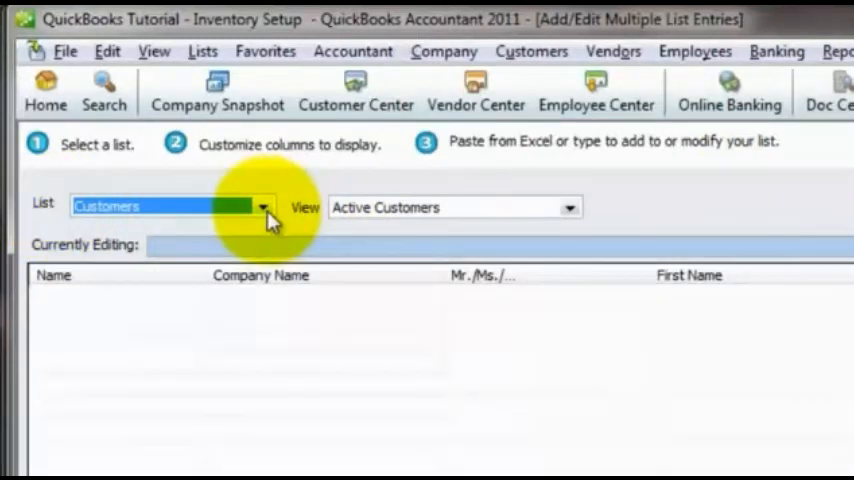
Step: Switch the multiple-entry editor to Inventory Parts and compare it with the Excel table
{"action": "left_click", "coordinate": [263, 207]}
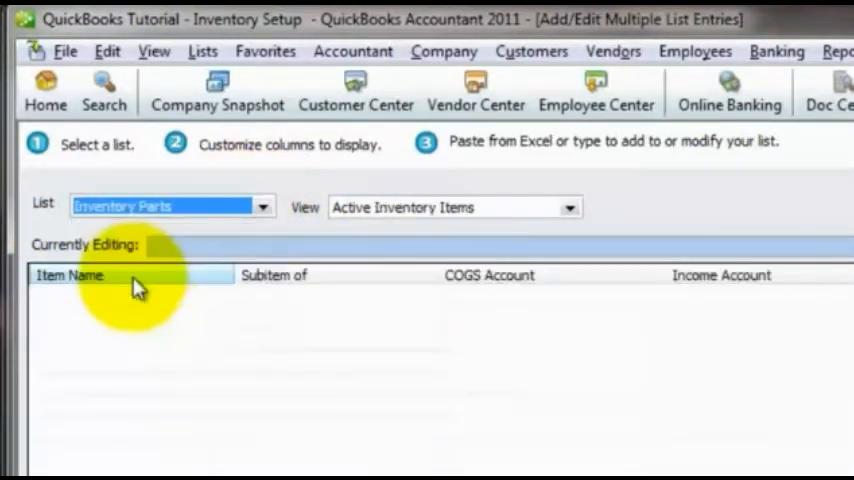
{"action": "key", "text": "alt+tab"}
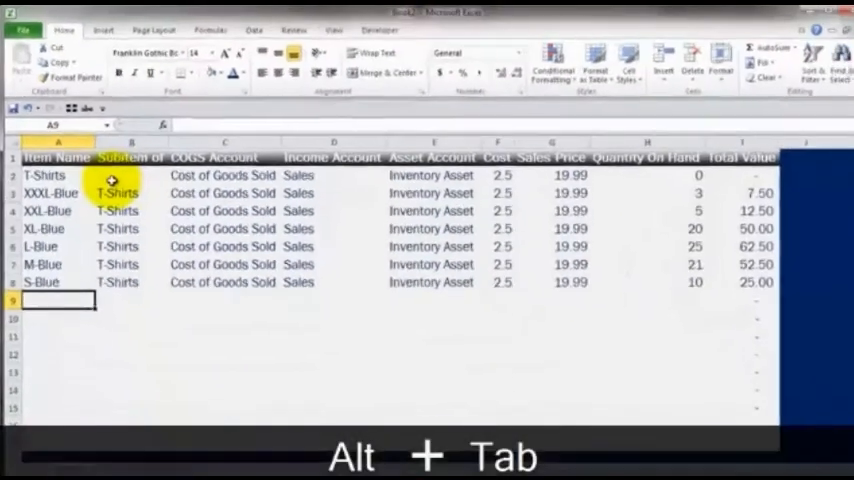
{"action": "key", "text": "Alt+Tab"}
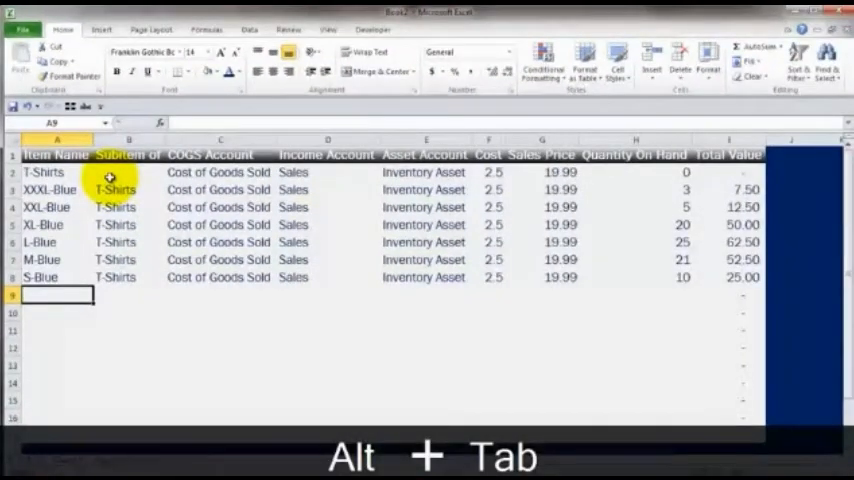
{"action": "key", "text": "Alt+Tab"}
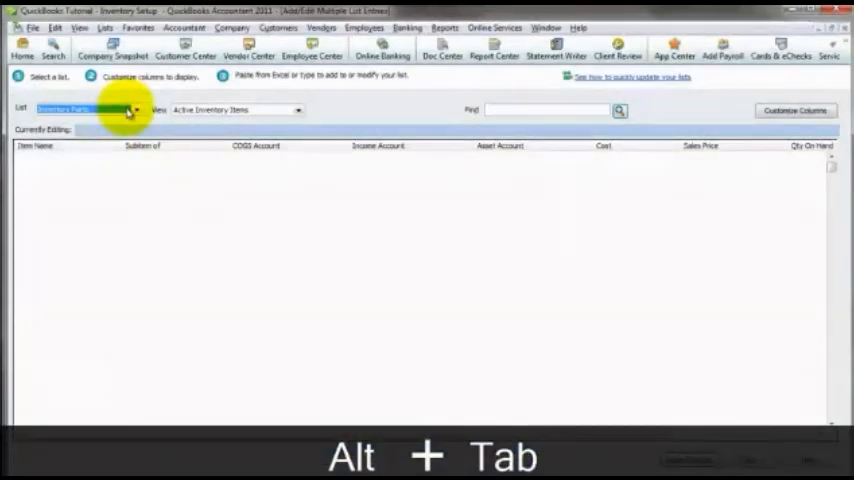
{"action": "key", "text": "alt+Tab"}
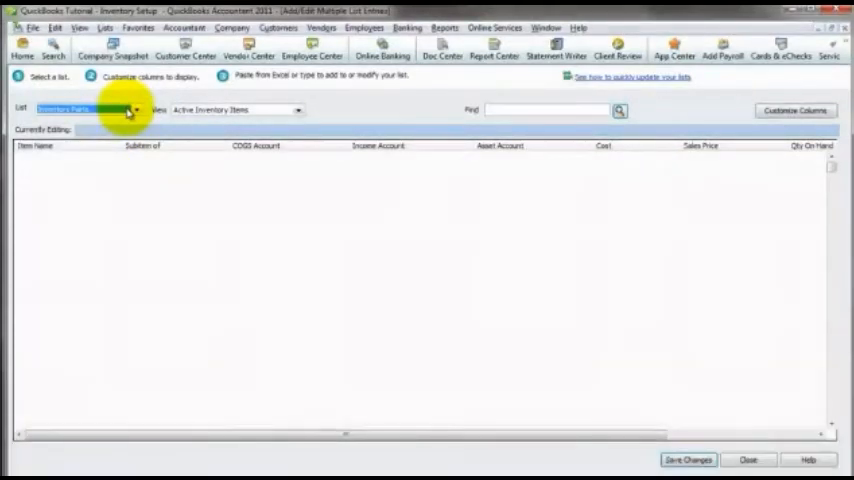
{"action": "key", "text": "alt+tab"}
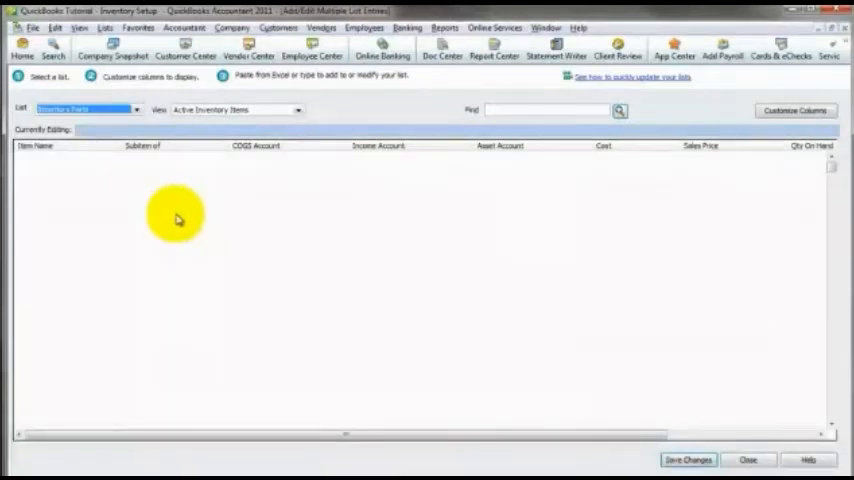
{"action": "mouse_move", "coordinate": [74, 150]}
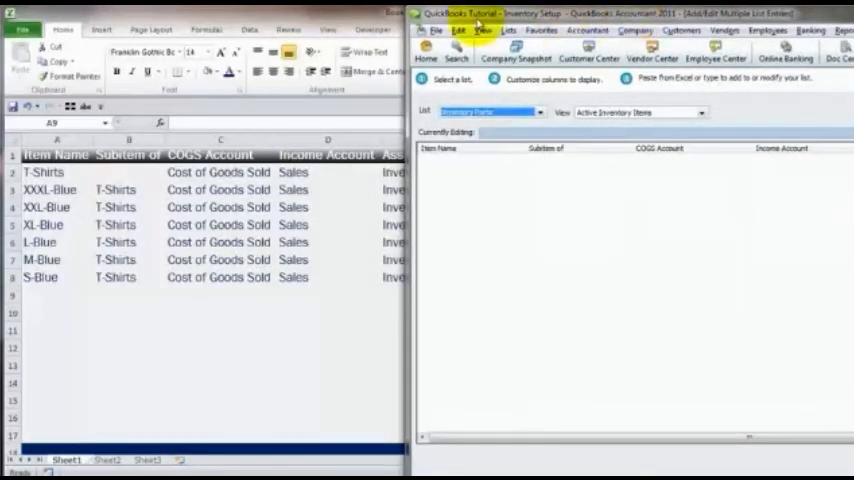
{"action": "mouse_move", "coordinate": [520, 167]}
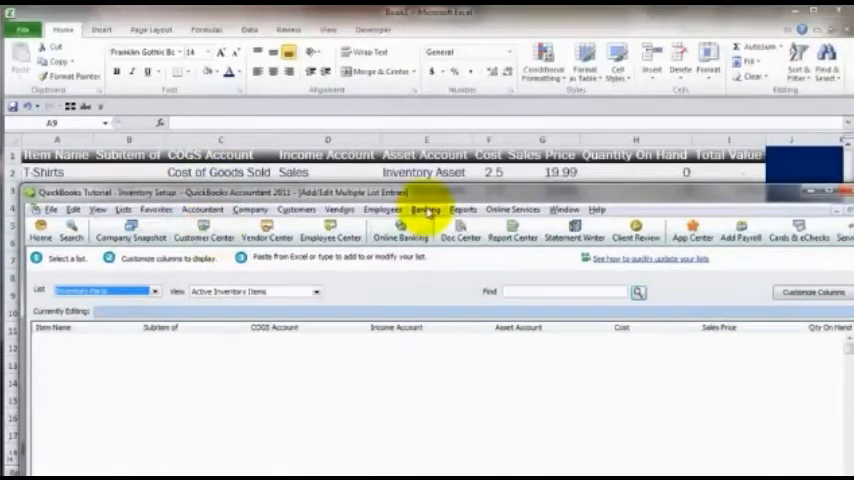
{"action": "mouse_move", "coordinate": [438, 340]}
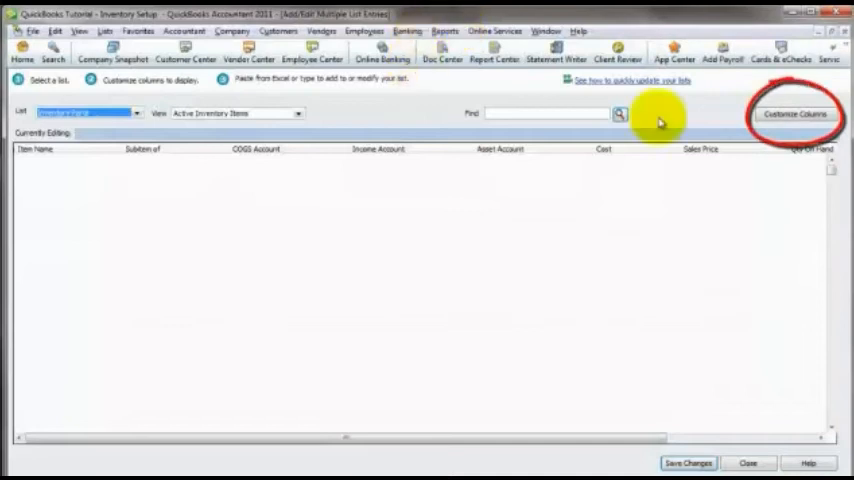
Step: Check the Chosen Columns order, including Asset Account, against the Excel headers unchanged
{"action": "left_click", "coordinate": [794, 113]}
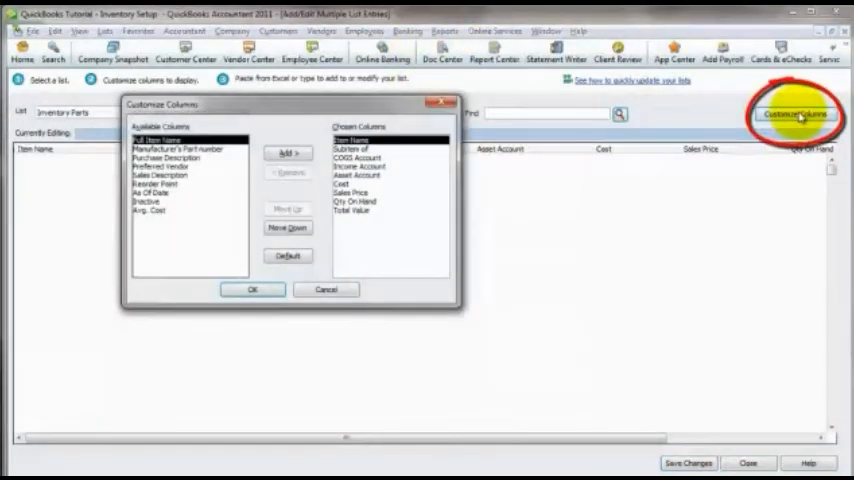
{"action": "mouse_move", "coordinate": [205, 172]}
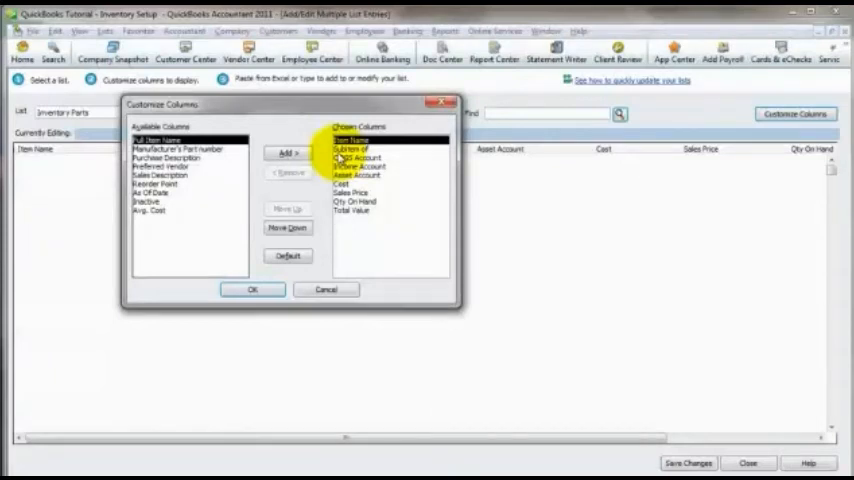
{"action": "left_click", "coordinate": [355, 149]}
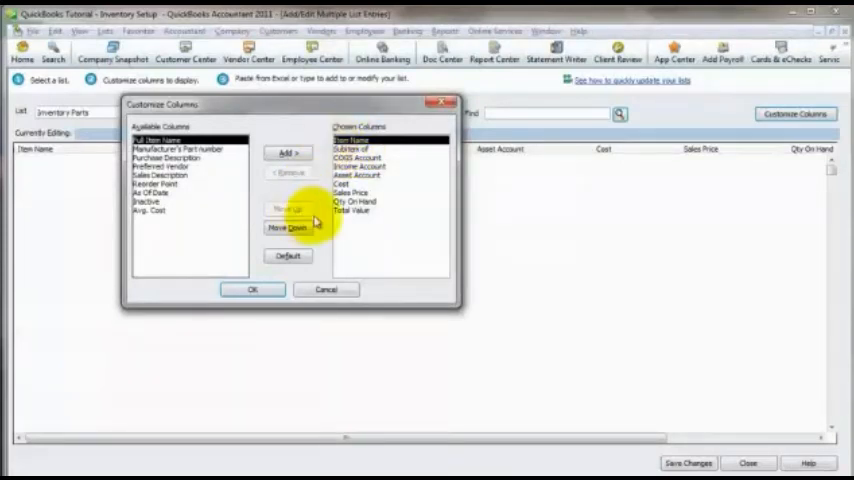
{"action": "left_click", "coordinate": [286, 209]}
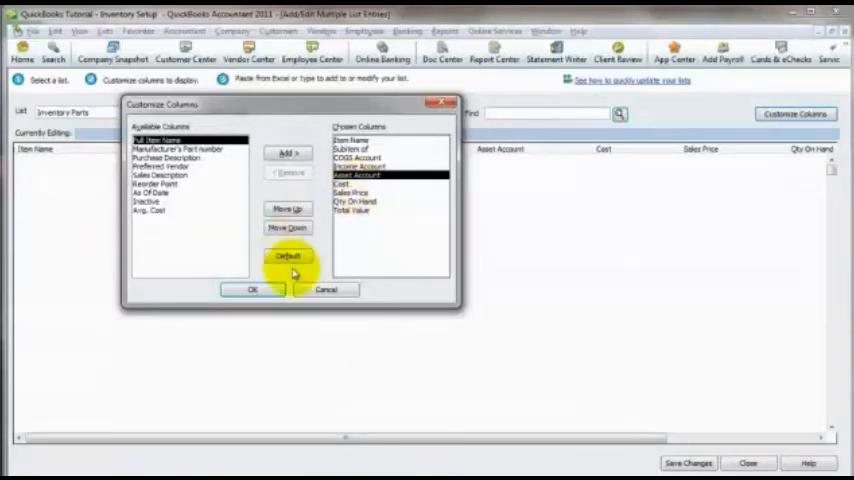
{"action": "key", "text": "alt+tab"}
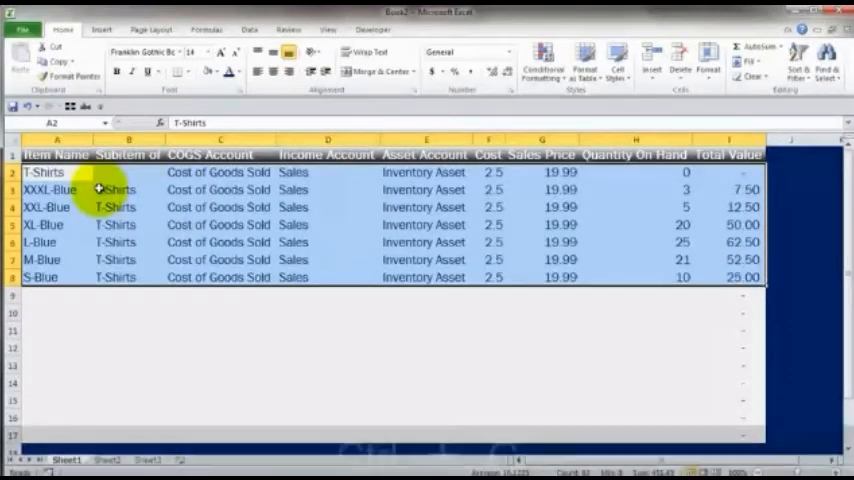
Step: Paste the copied A2:I8 T-shirt rows into the Inventory Parts list
{"action": "key", "text": "alt+tab"}
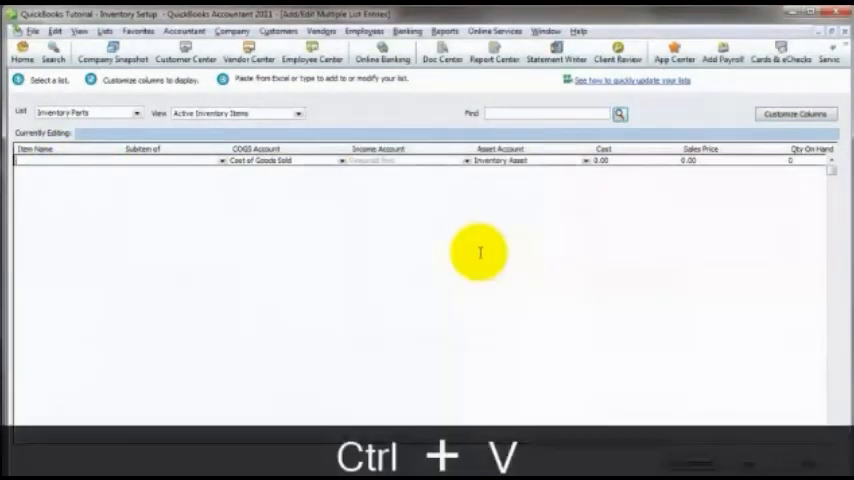
{"action": "key", "text": "ctrl+v"}
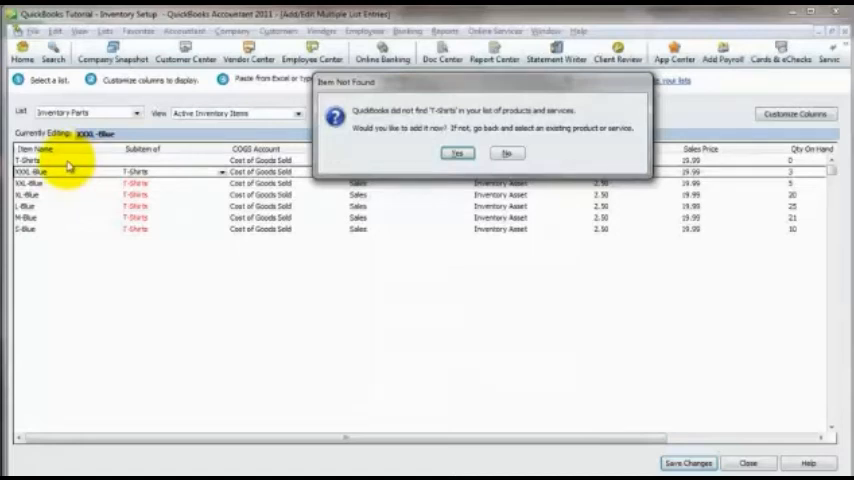
{"action": "mouse_move", "coordinate": [405, 138]}
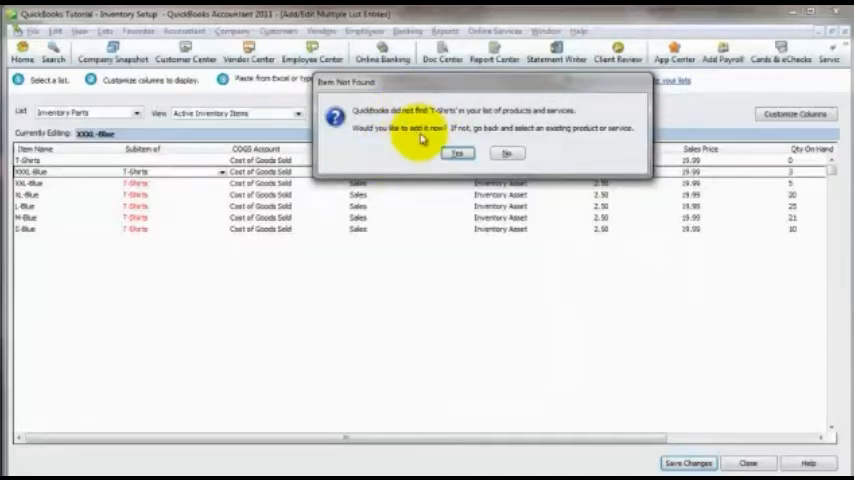
Step: Add T-Shirts as a new item, dismiss the income account warning, and save it
{"action": "left_click", "coordinate": [458, 153]}
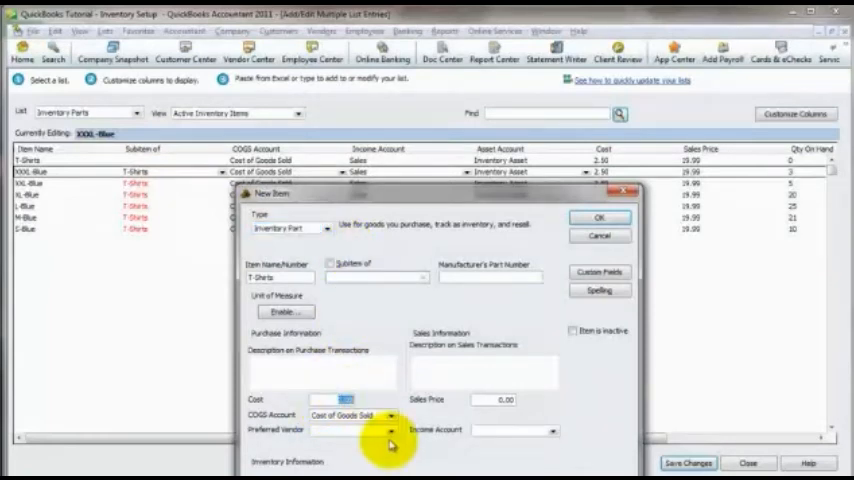
{"action": "mouse_move", "coordinate": [373, 363]}
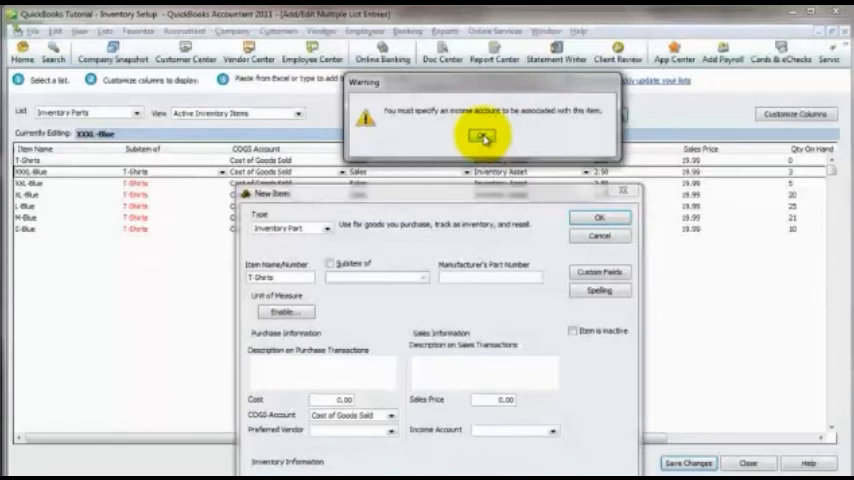
{"action": "left_click", "coordinate": [480, 137]}
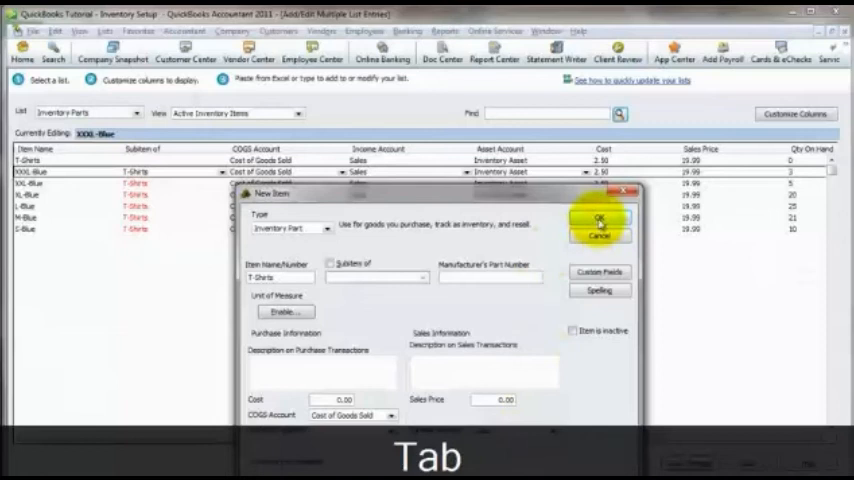
{"action": "left_click", "coordinate": [600, 219]}
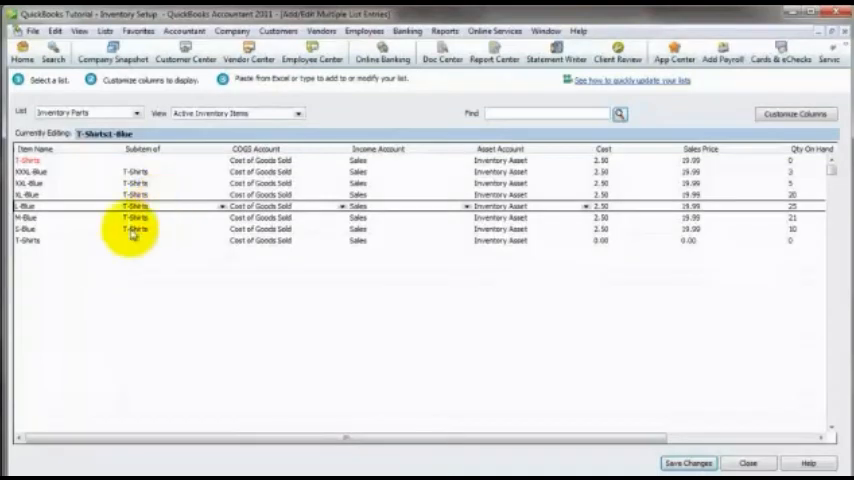
Step: Delete the duplicate top T-Shirts row using Delete Line
{"action": "right_click", "coordinate": [30, 160]}
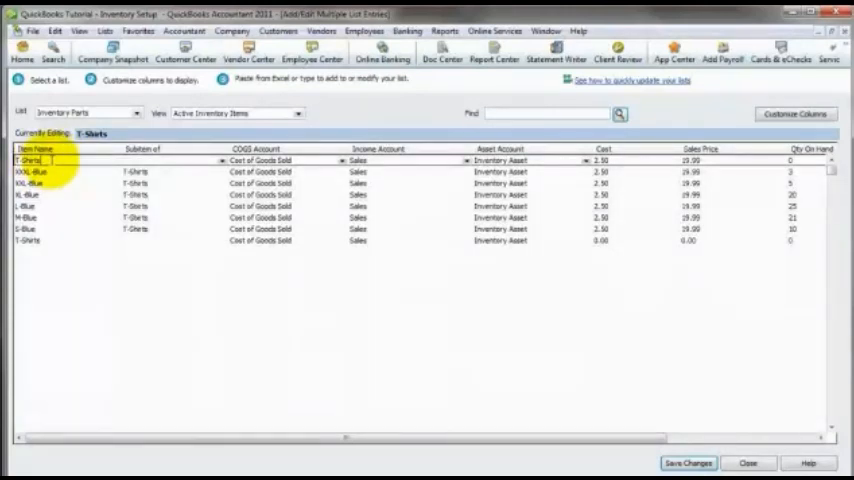
{"action": "right_click", "coordinate": [35, 160]}
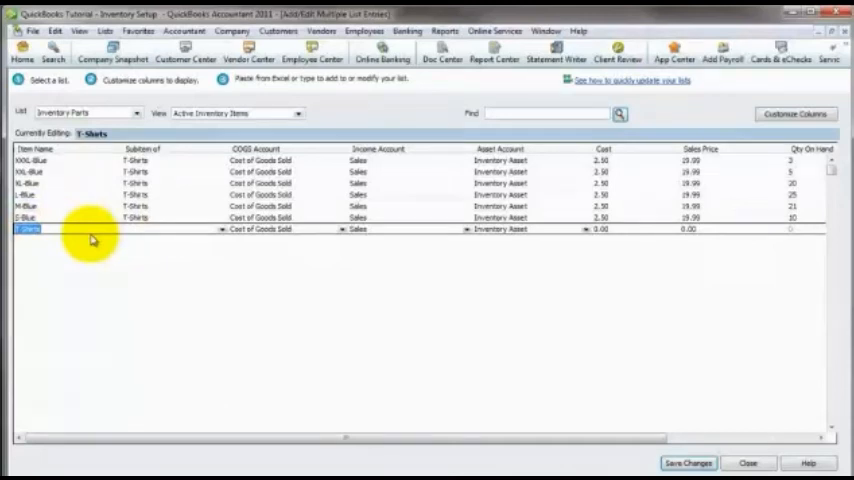
{"action": "mouse_move", "coordinate": [789, 290]}
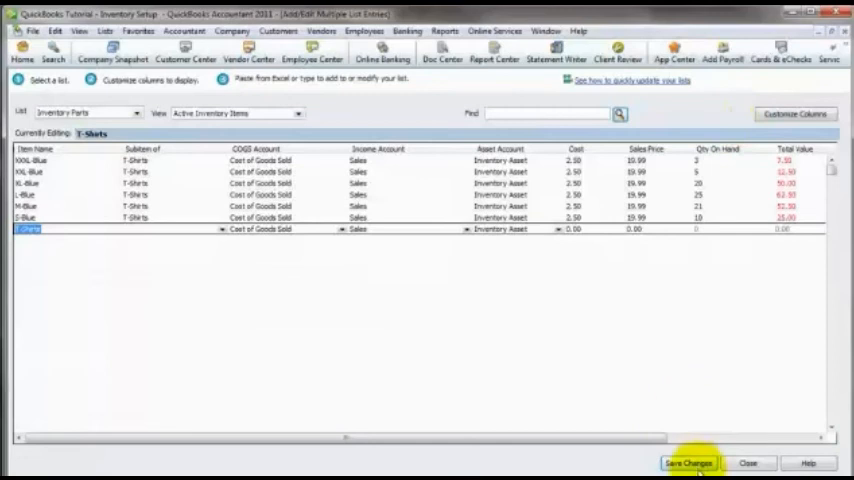
Step: Try saving, acknowledge the records-with-errors warning, and fix the red Total Value fields
{"action": "left_click", "coordinate": [688, 462]}
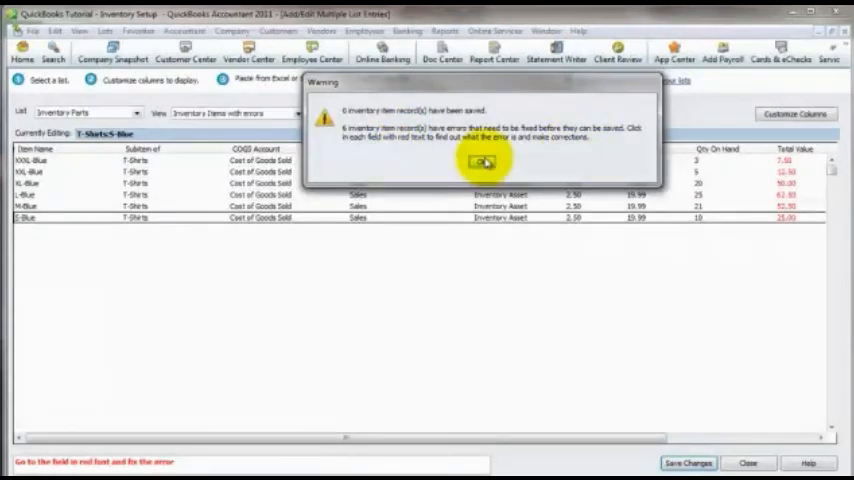
{"action": "left_click", "coordinate": [483, 161]}
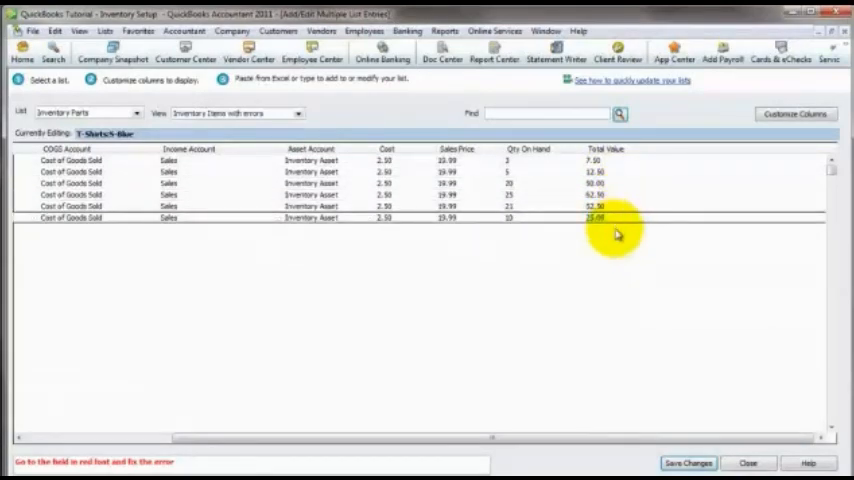
{"action": "left_click", "coordinate": [595, 218]}
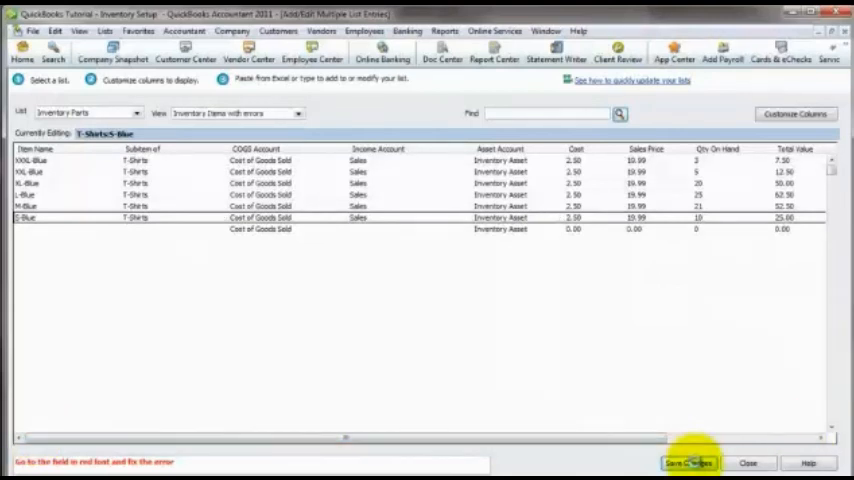
Step: Save the corrected items and confirm the six-records-saved message
{"action": "left_click", "coordinate": [688, 462]}
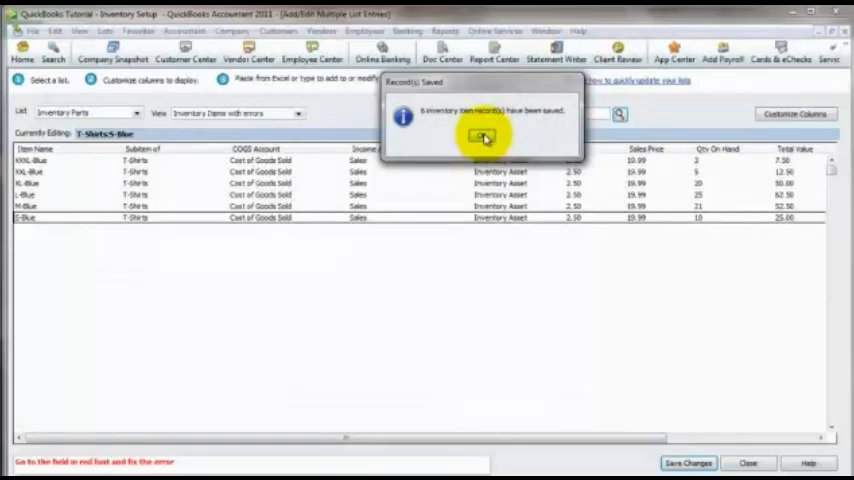
{"action": "left_click", "coordinate": [483, 137]}
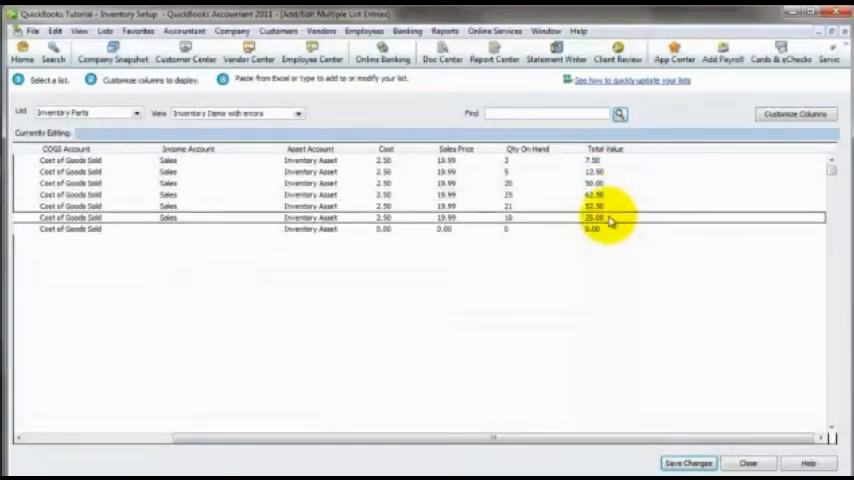
{"action": "left_click", "coordinate": [595, 228]}
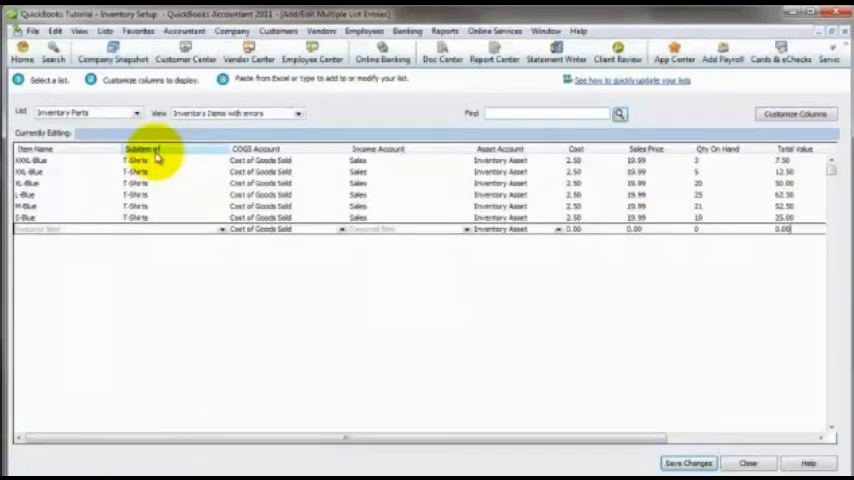
{"action": "key", "text": "alt+tab"}
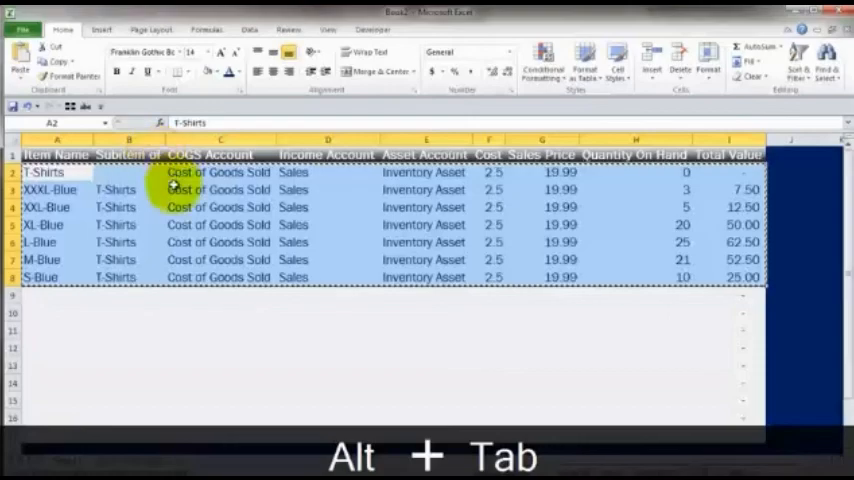
{"action": "key", "text": "alt+tab"}
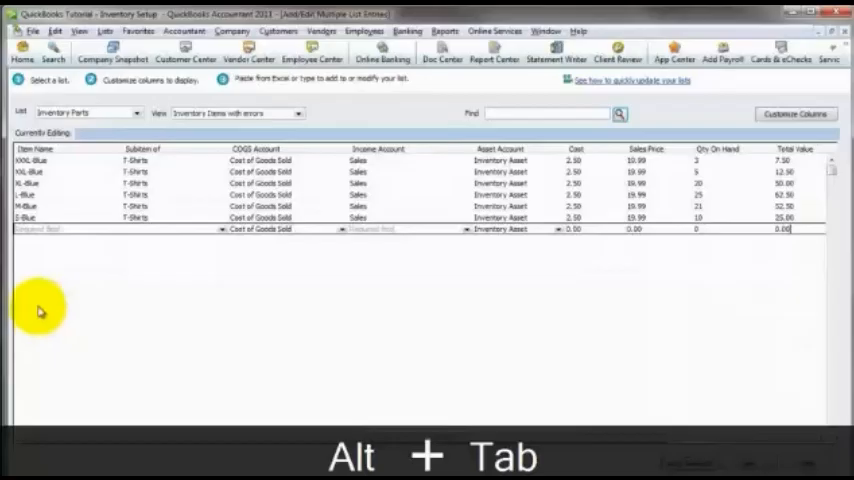
{"action": "key", "text": "alt+tab"}
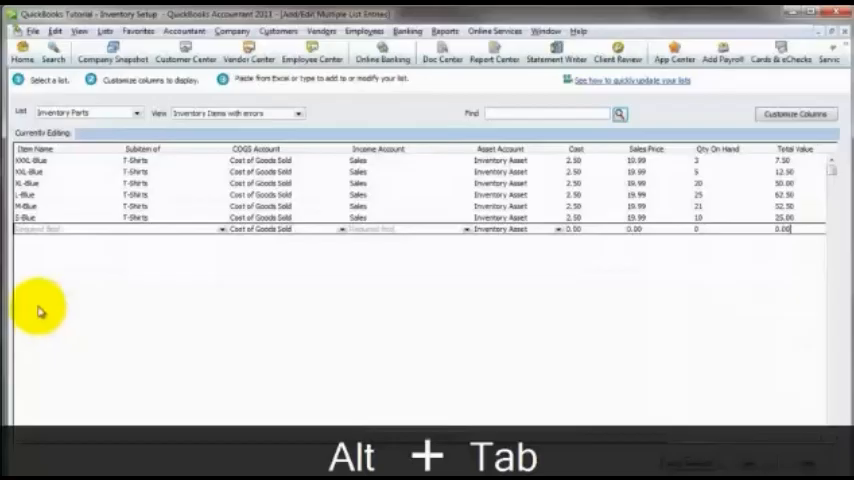